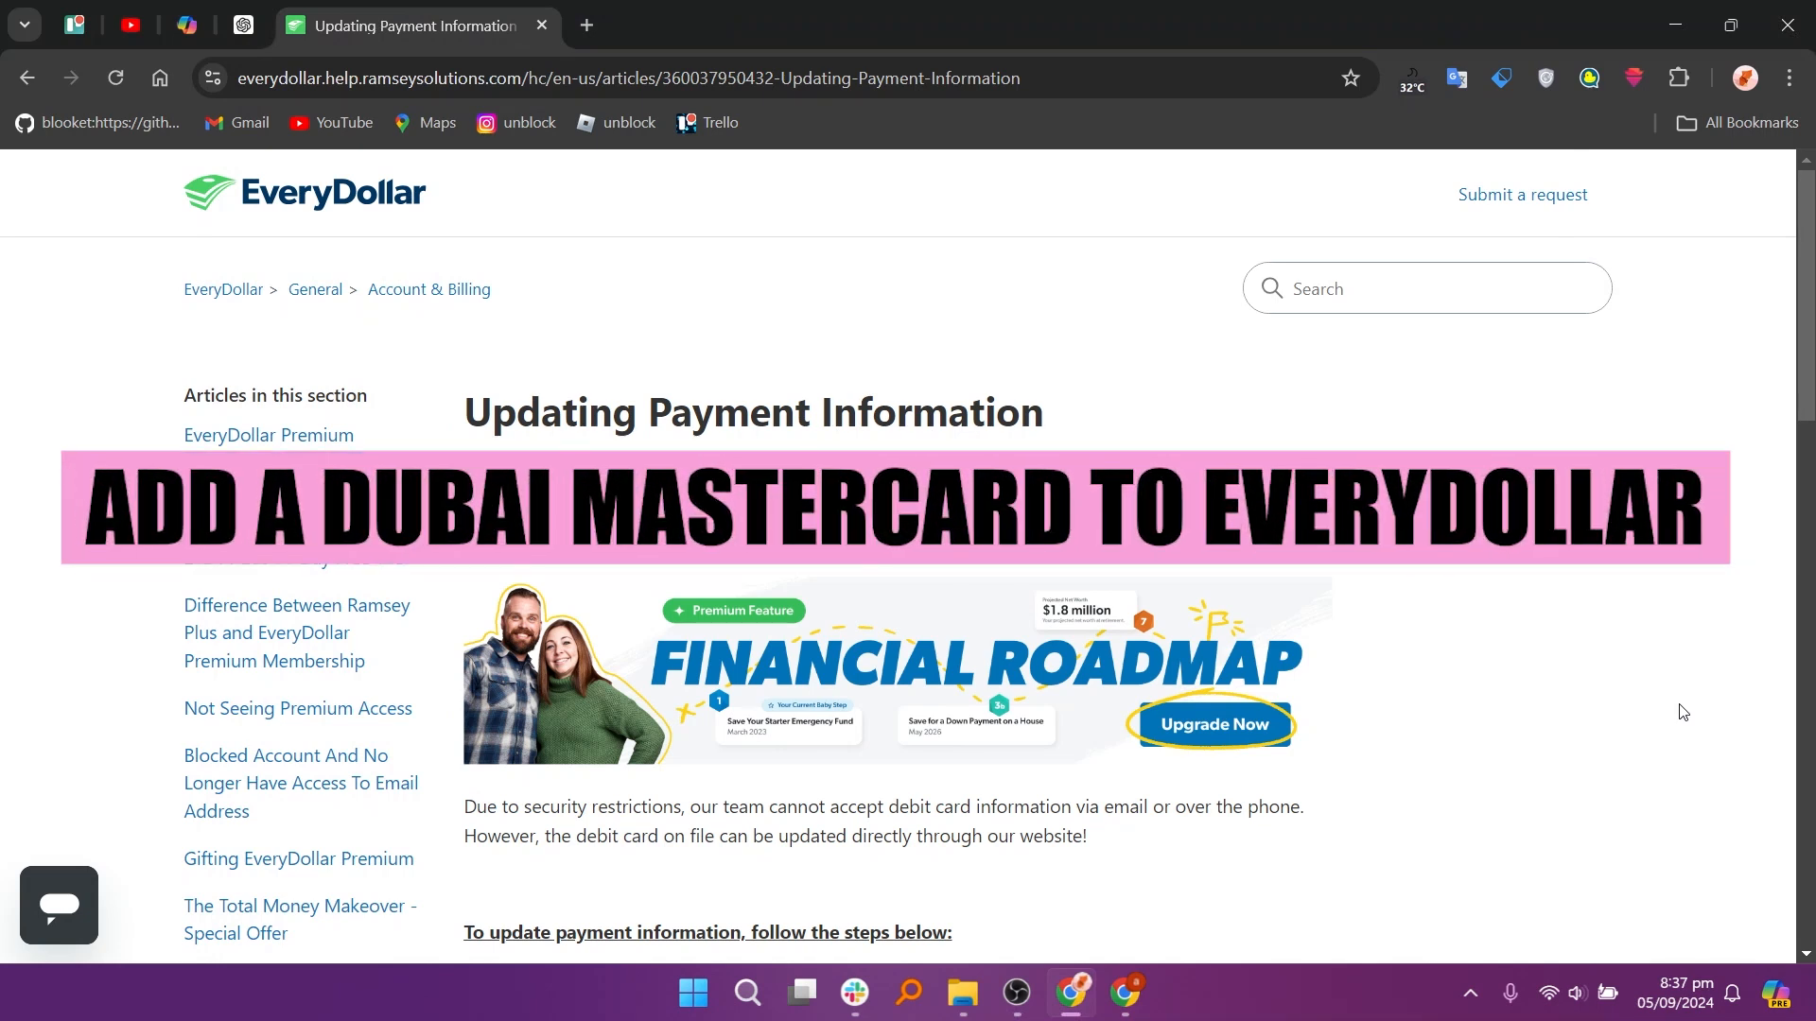
scroll(down, 3)
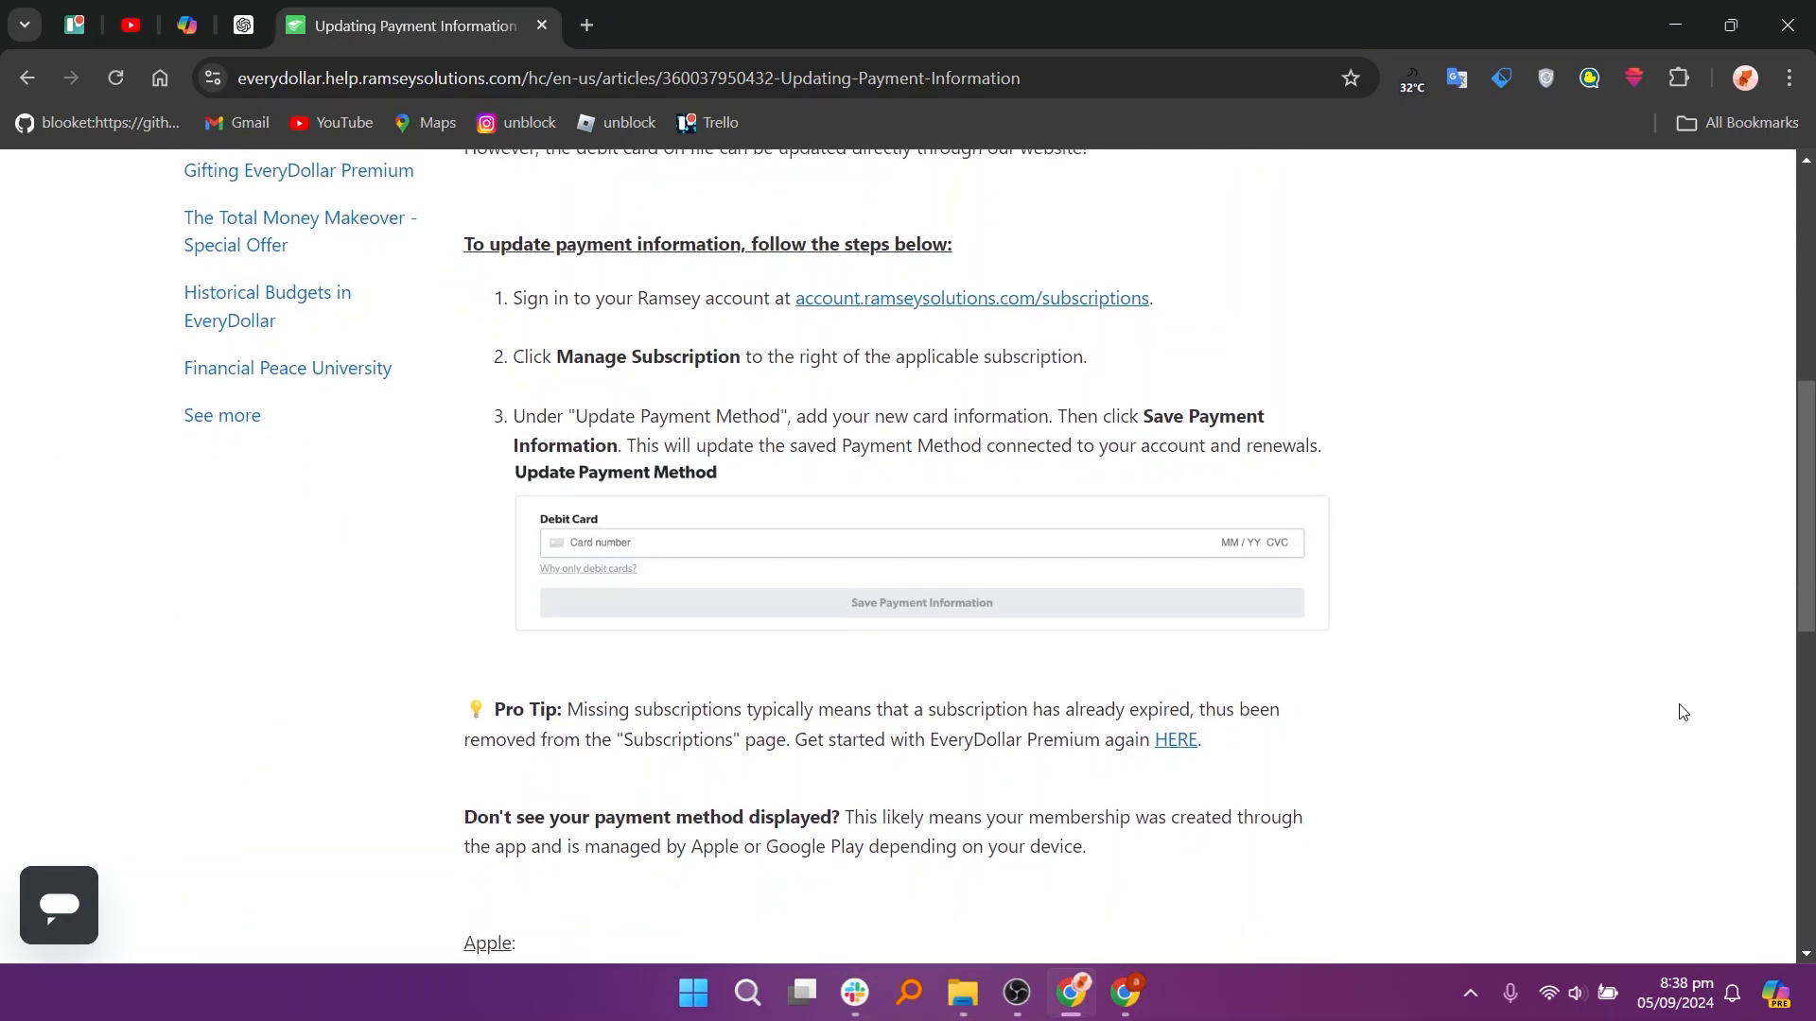